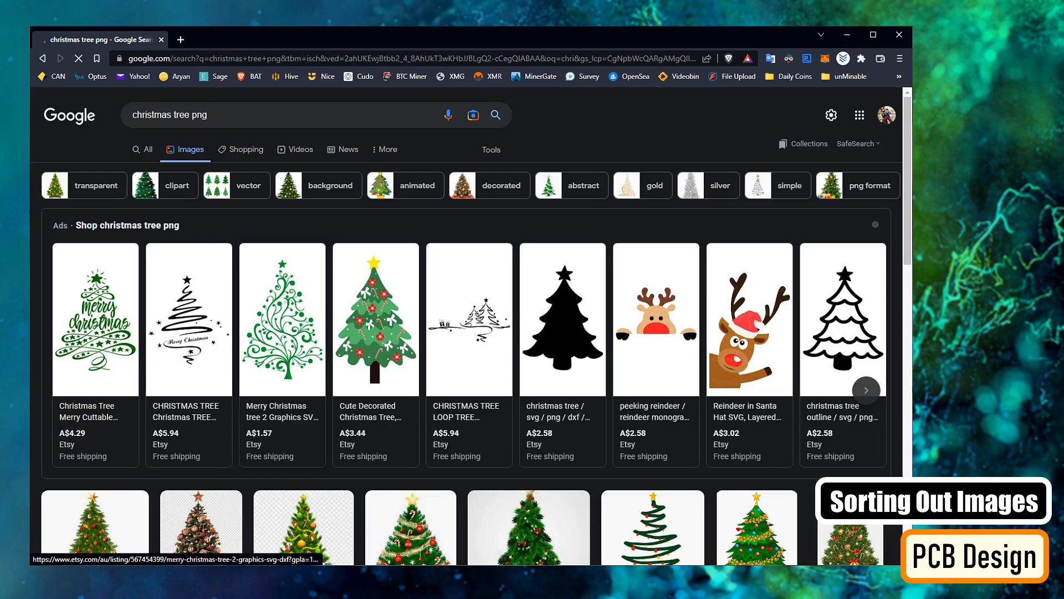
- Save the black tree outline image from the listing as Tree_Big in Resources
{"action": "left_click", "coordinate": [842, 319]}
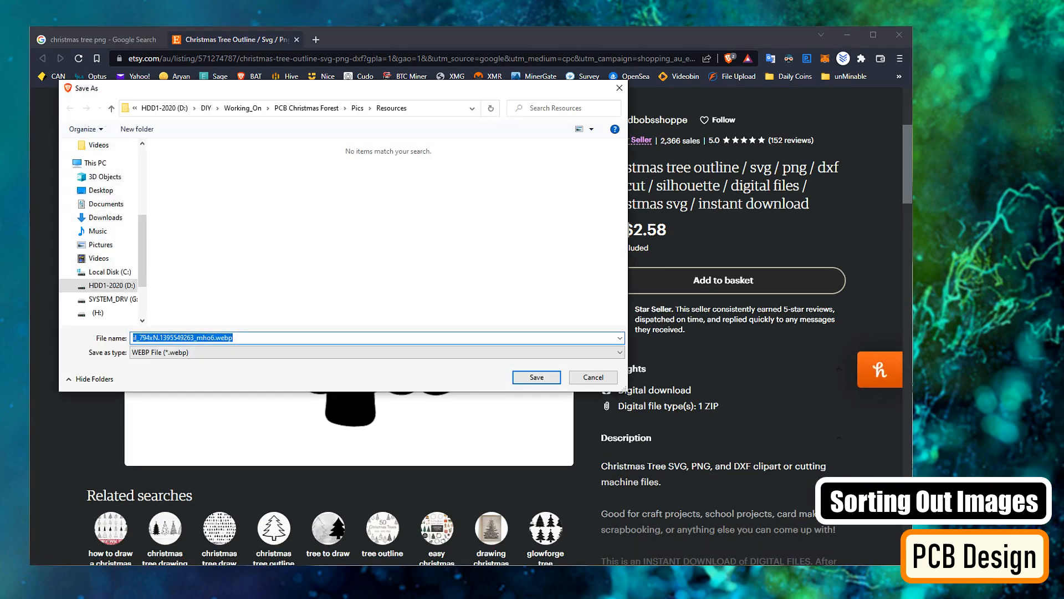
{"action": "type", "text": "Tree_Big"}
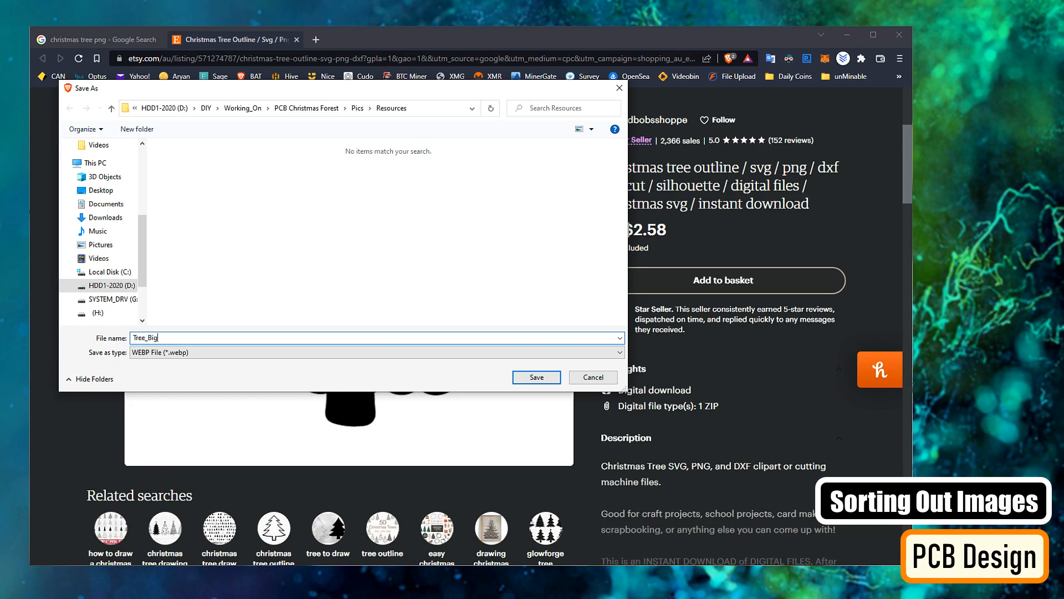
{"action": "left_click", "coordinate": [535, 377]}
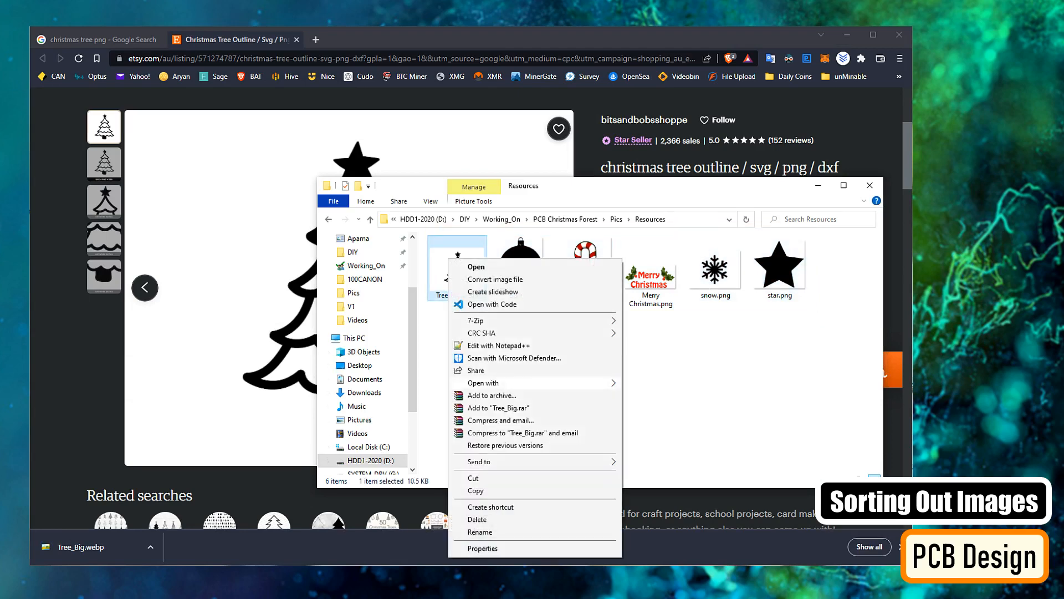
- Open Tree_Big in Paint and cut out the middle of the trunk
{"action": "left_click", "coordinate": [477, 266]}
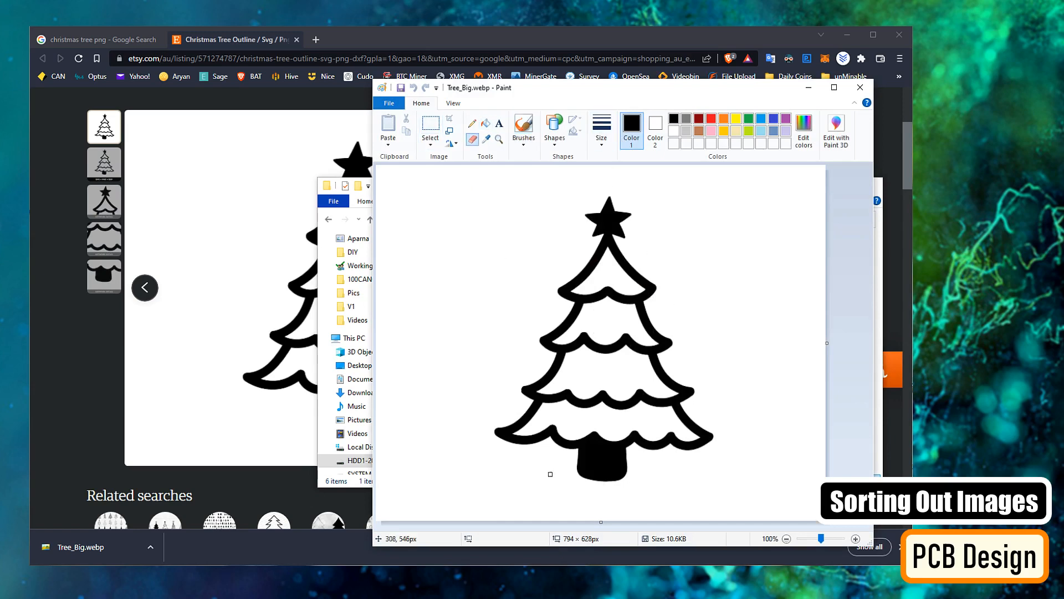
{"action": "left_click_drag", "start_coordinate": [550, 474], "coordinate": [568, 481]}
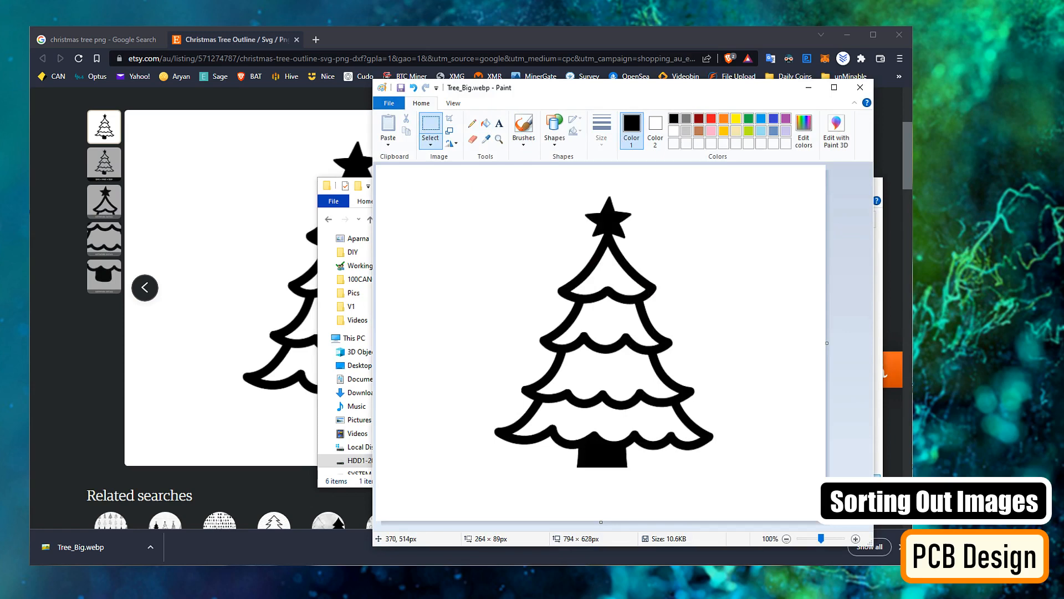
{"action": "left_click_drag", "start_coordinate": [585, 451], "coordinate": [620, 479]}
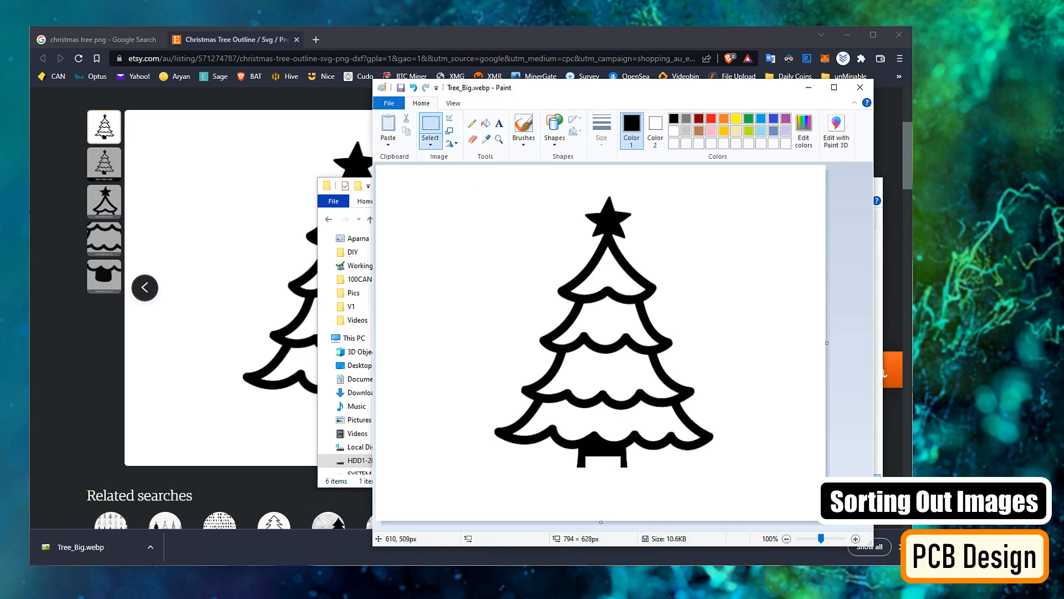
- Save the edited tree as Tree_Big.png and work through the medium and small tree files
{"action": "left_click", "coordinate": [388, 103]}
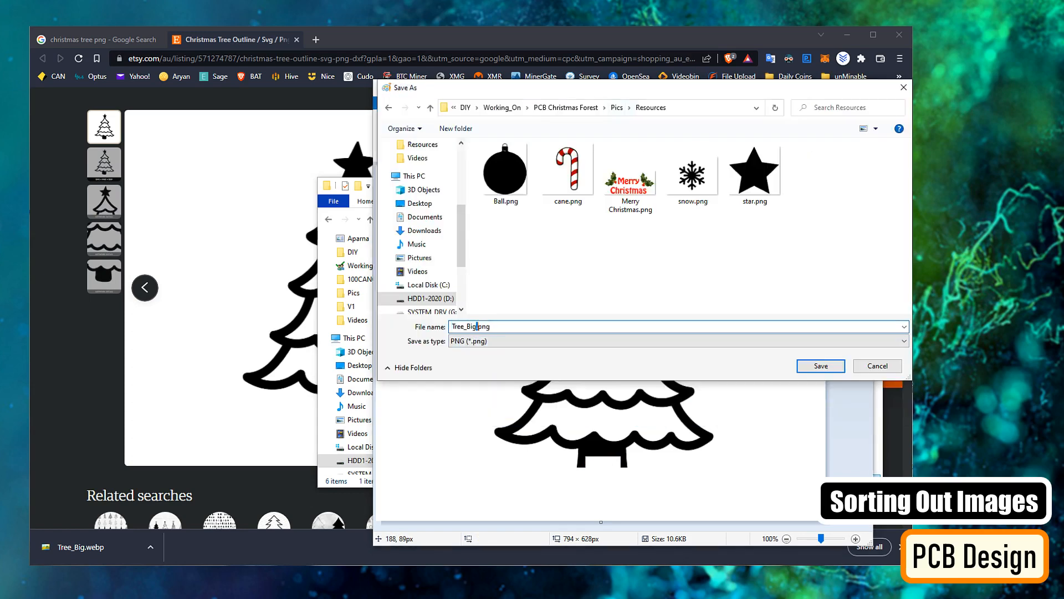
{"action": "left_click", "coordinate": [819, 366]}
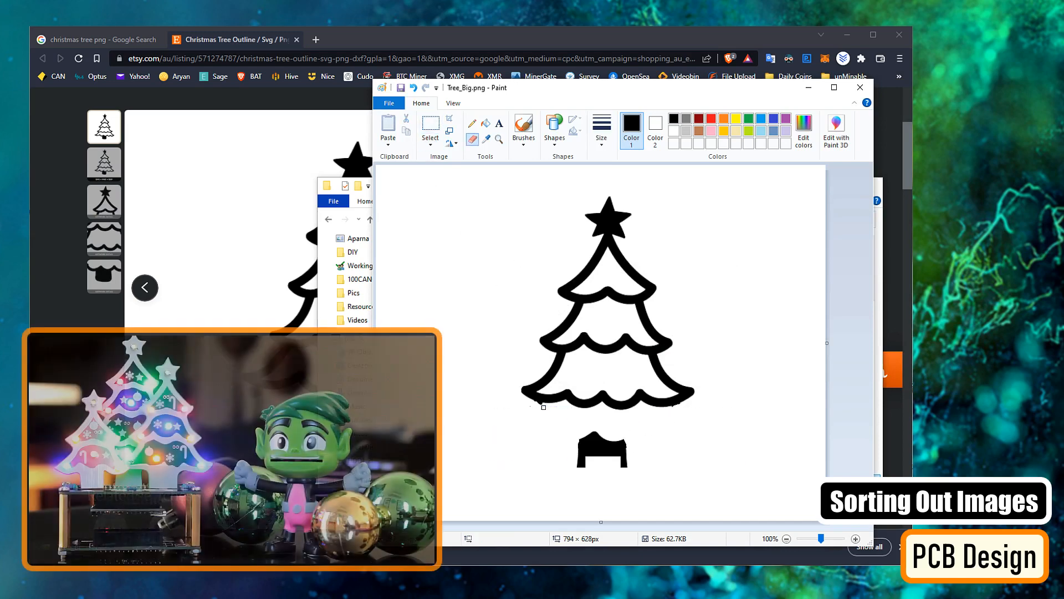
{"action": "left_click", "coordinate": [600, 129]}
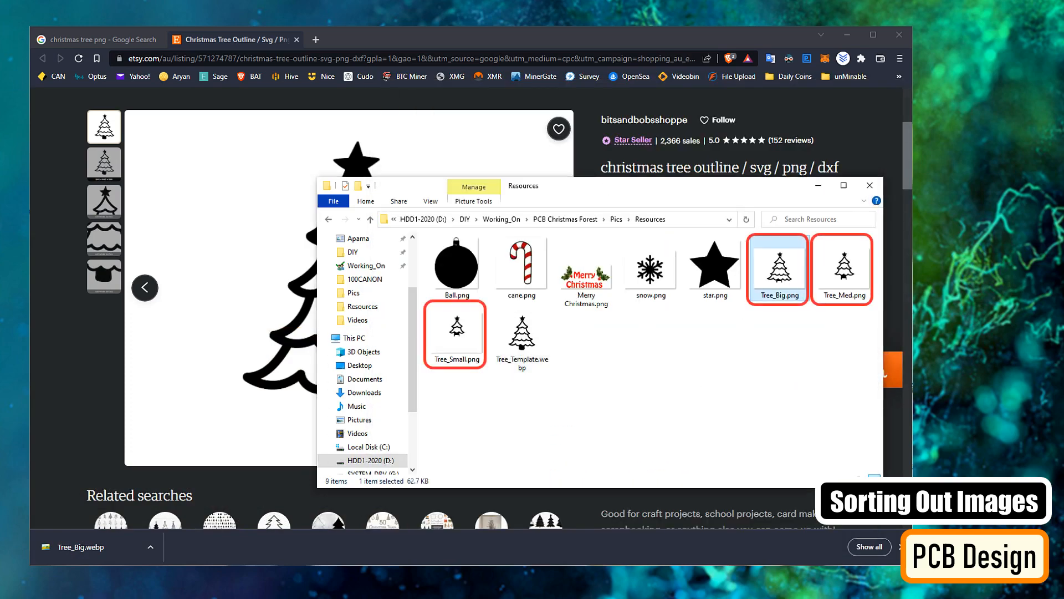
{"action": "right_click", "coordinate": [454, 369]}
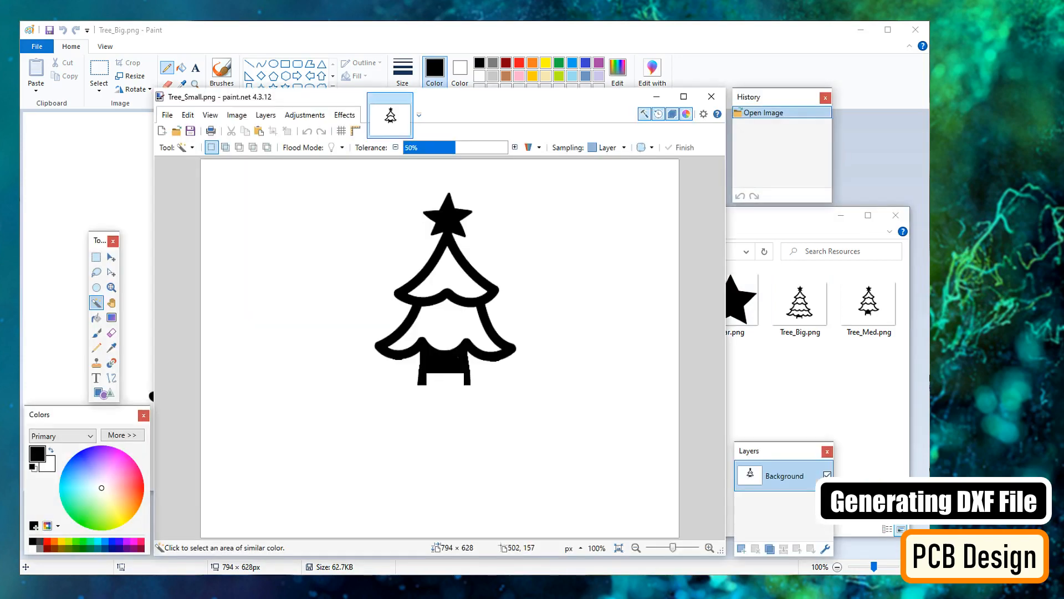
- Fill the small tree's white interior black, paint over leftover lines, and save as PNG
{"action": "left_click", "coordinate": [96, 317]}
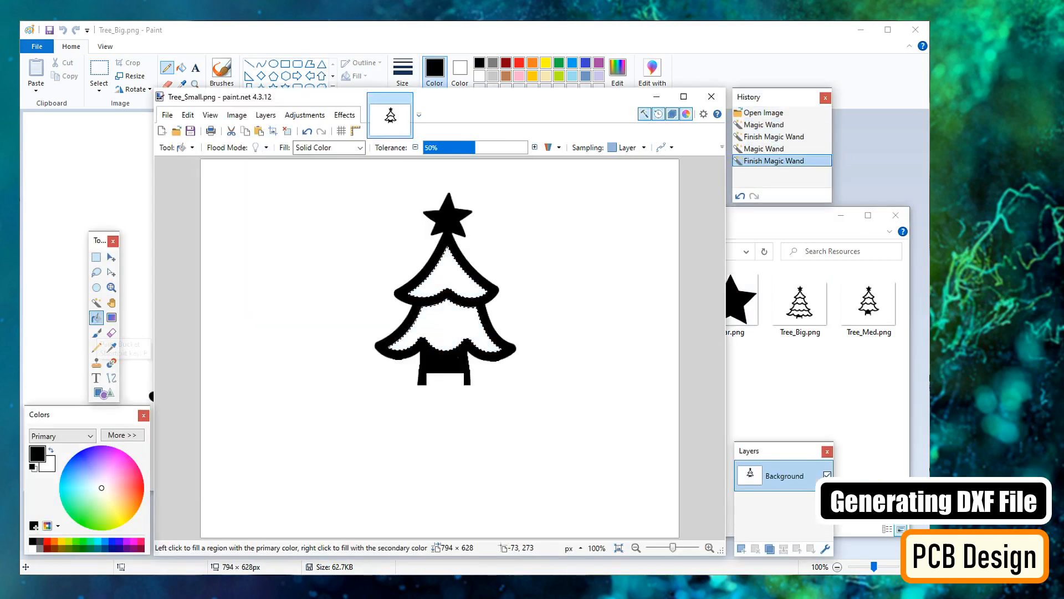
{"action": "left_click", "coordinate": [444, 306]}
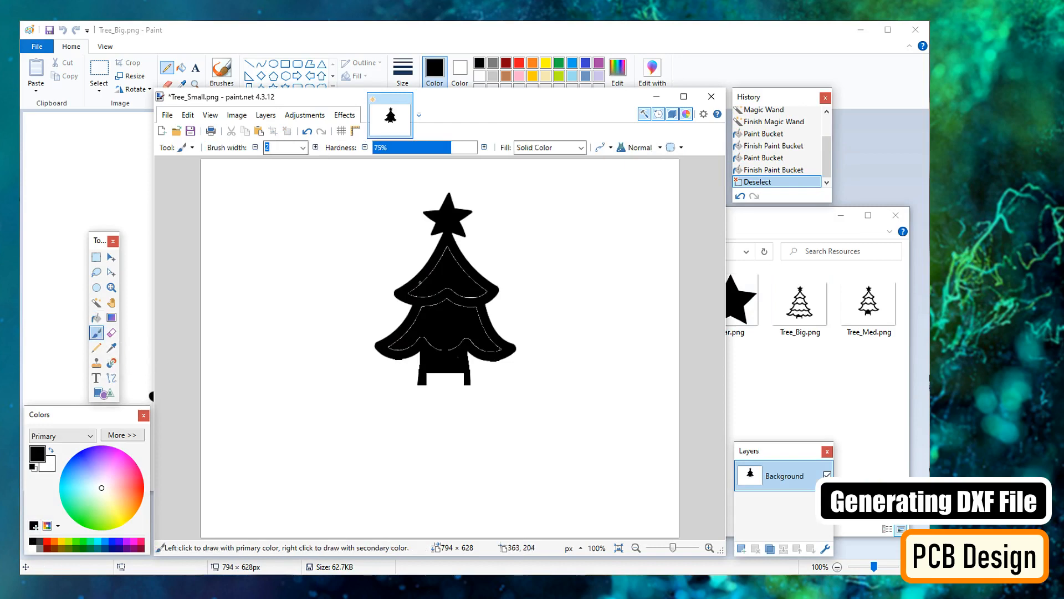
{"action": "left_click_drag", "start_coordinate": [409, 295], "coordinate": [447, 245]}
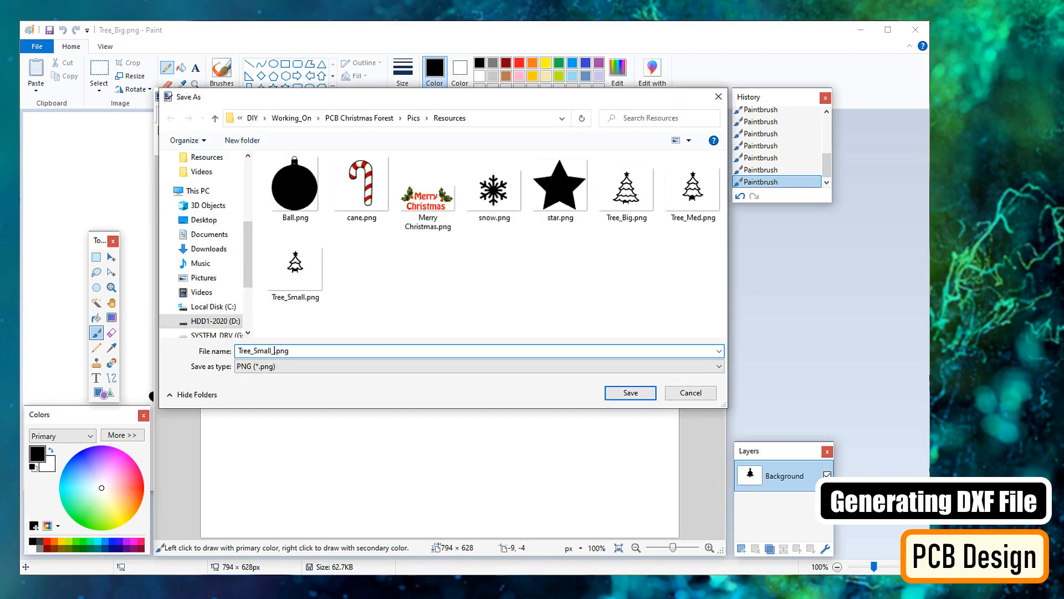
{"action": "left_click", "coordinate": [629, 393]}
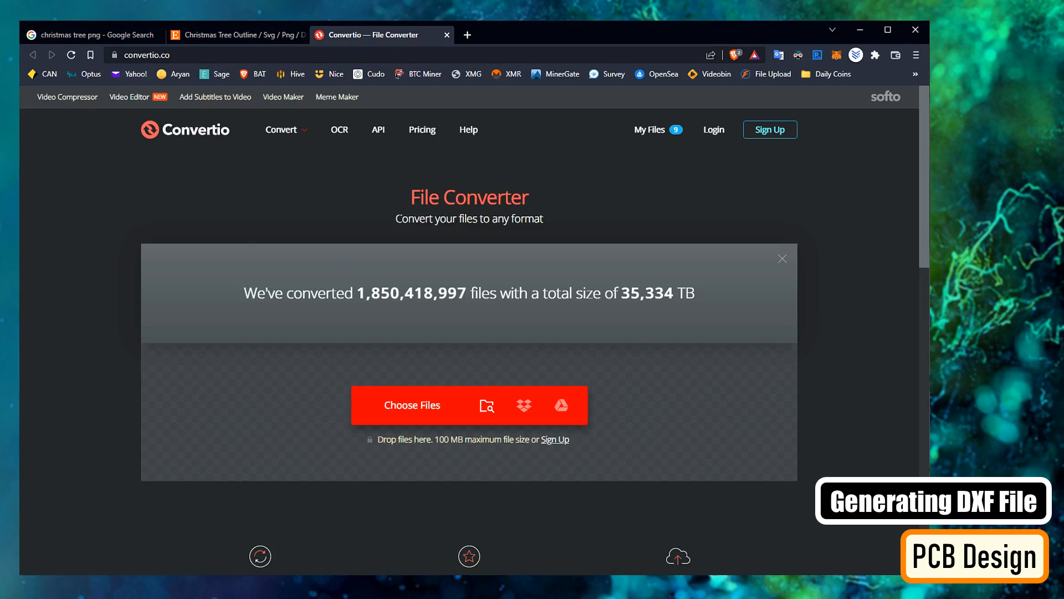
- Convert Tree_Big_For_DXF.png to DXF on Convertio and save it to Resources
{"action": "left_click", "coordinate": [411, 405]}
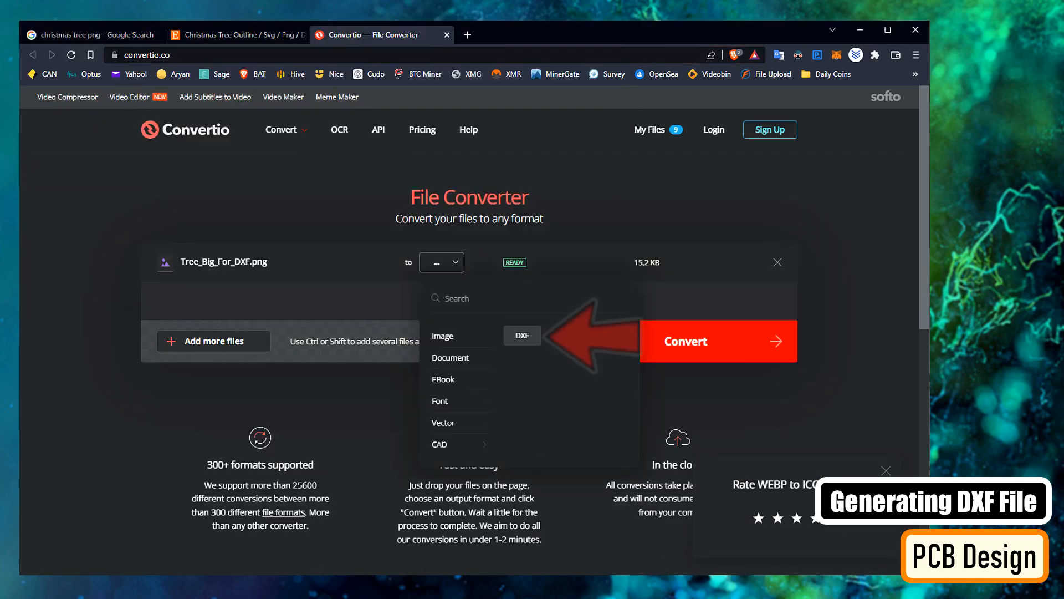
{"action": "left_click", "coordinate": [686, 341]}
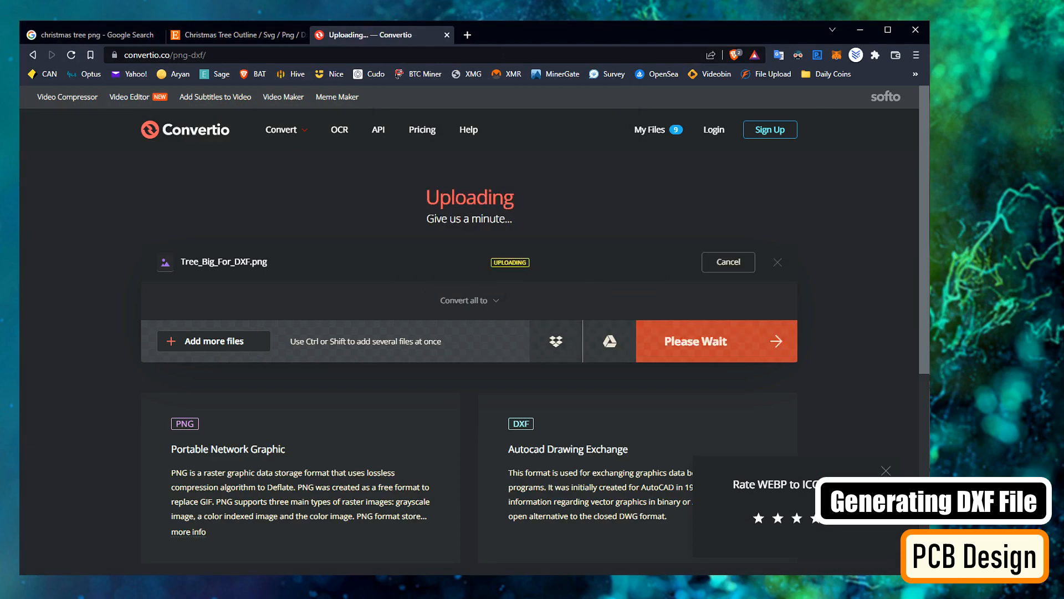
{"action": "left_click", "coordinate": [749, 262]}
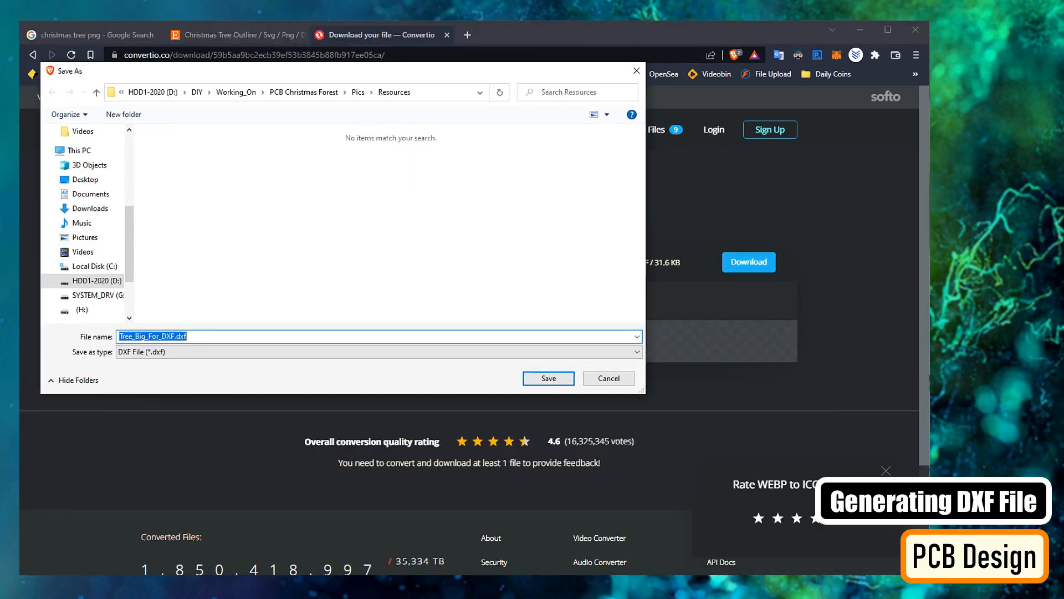
{"action": "left_click", "coordinate": [548, 378]}
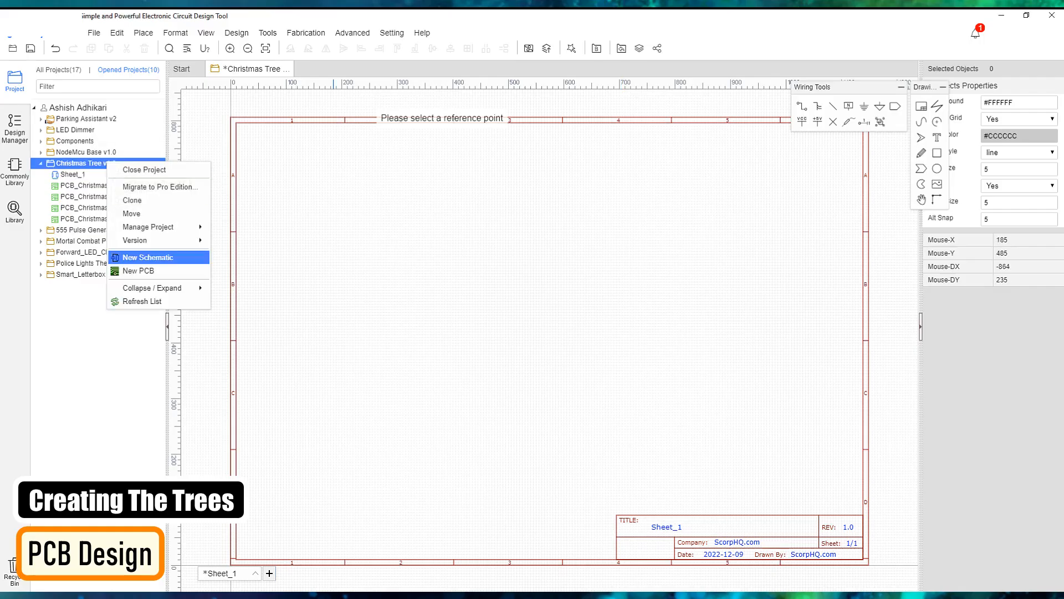
- Add a new PCB and import Tree_Big_Black_For_DXF.dxf as the board outline
{"action": "left_click", "coordinate": [138, 270]}
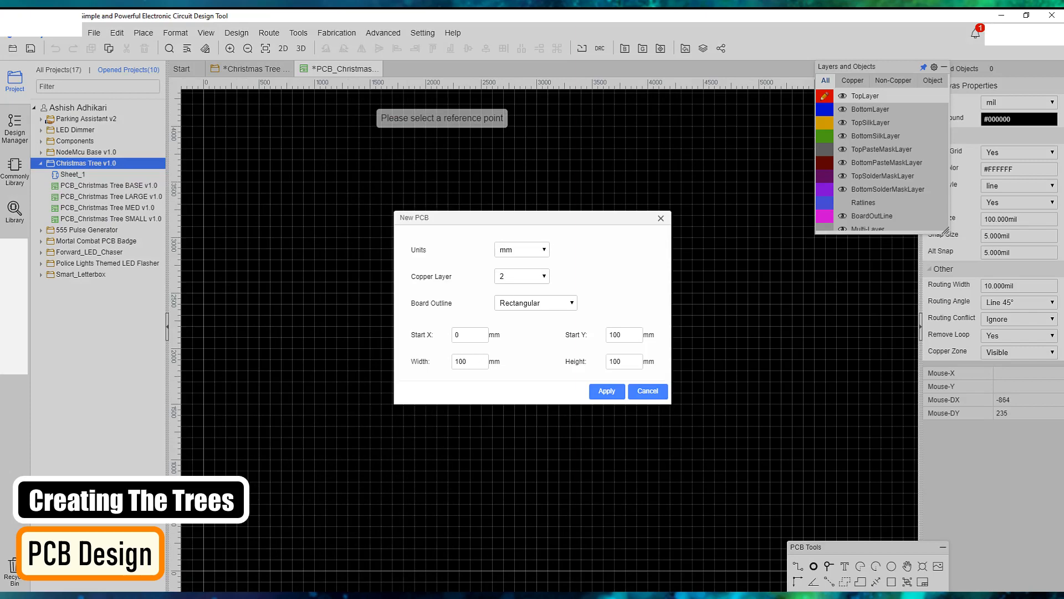
{"action": "left_click", "coordinate": [605, 391]}
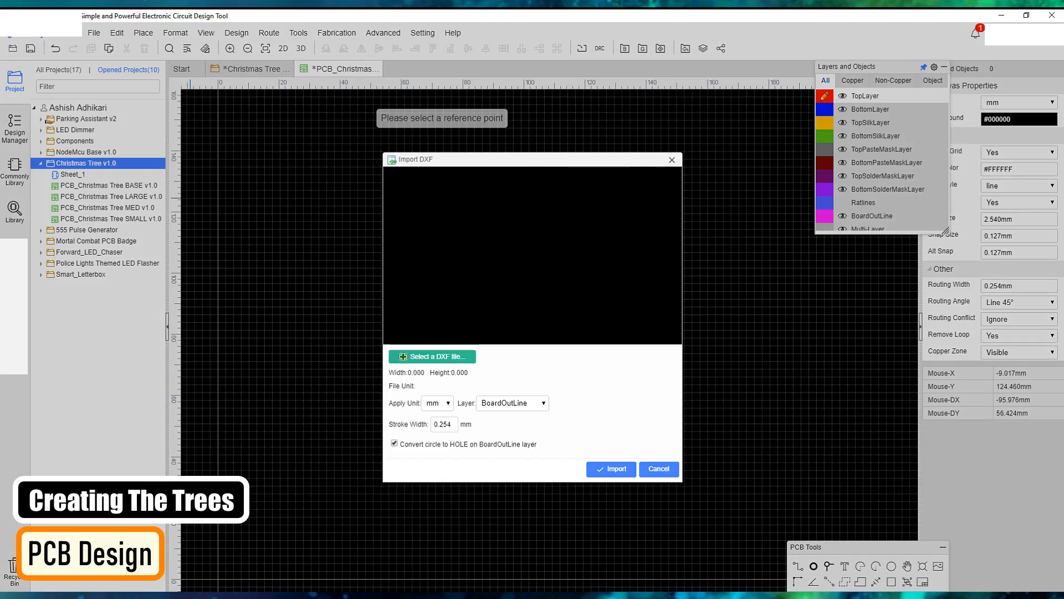
{"action": "left_click", "coordinate": [432, 356]}
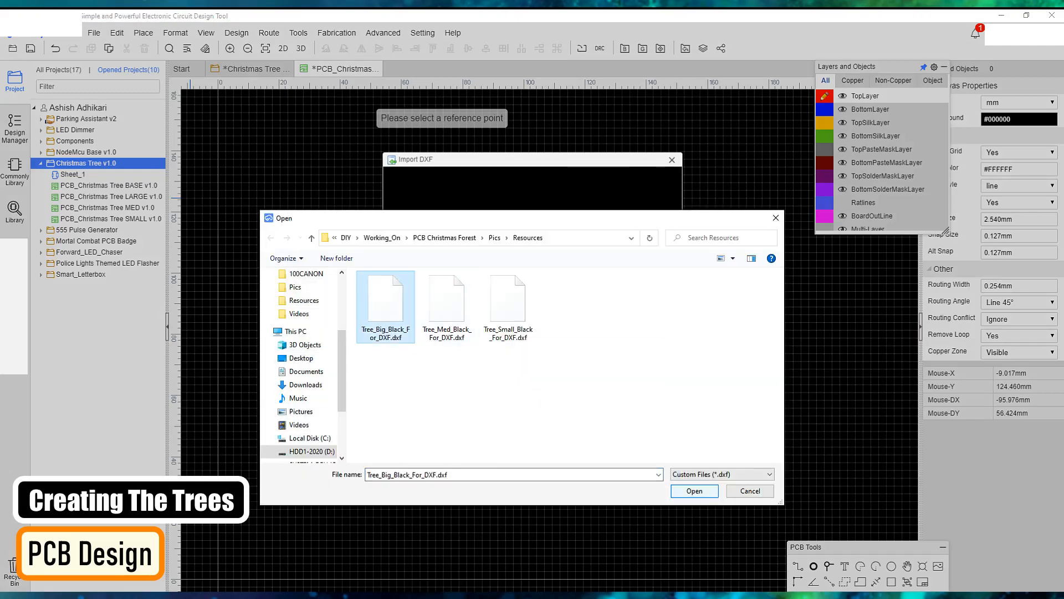
{"action": "left_click", "coordinate": [693, 490]}
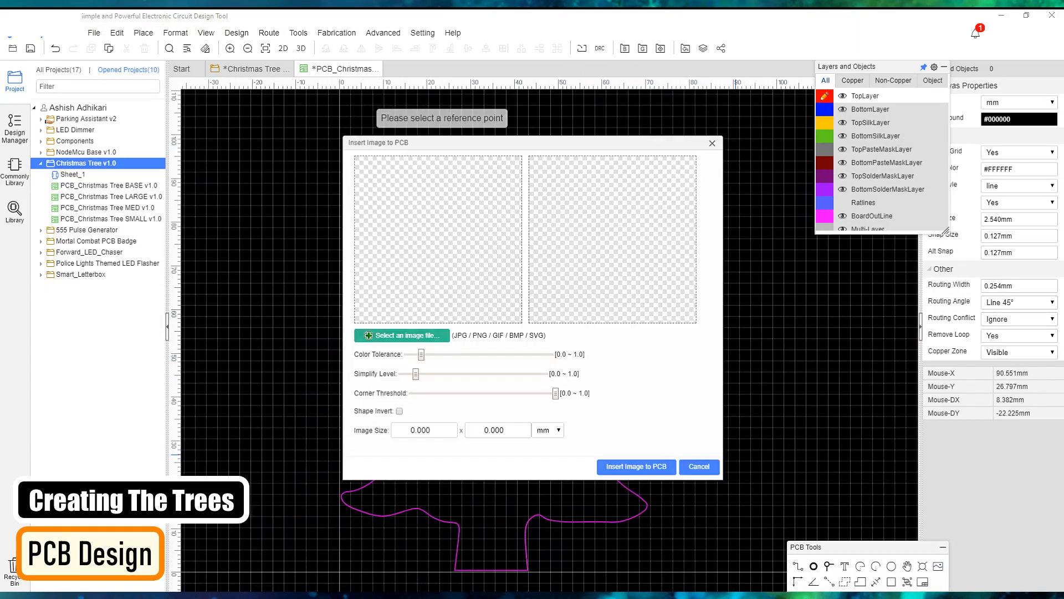
- Insert the tree image at 70.54 × 92.71 mm and place LED footprints across it
{"action": "left_click", "coordinate": [402, 335]}
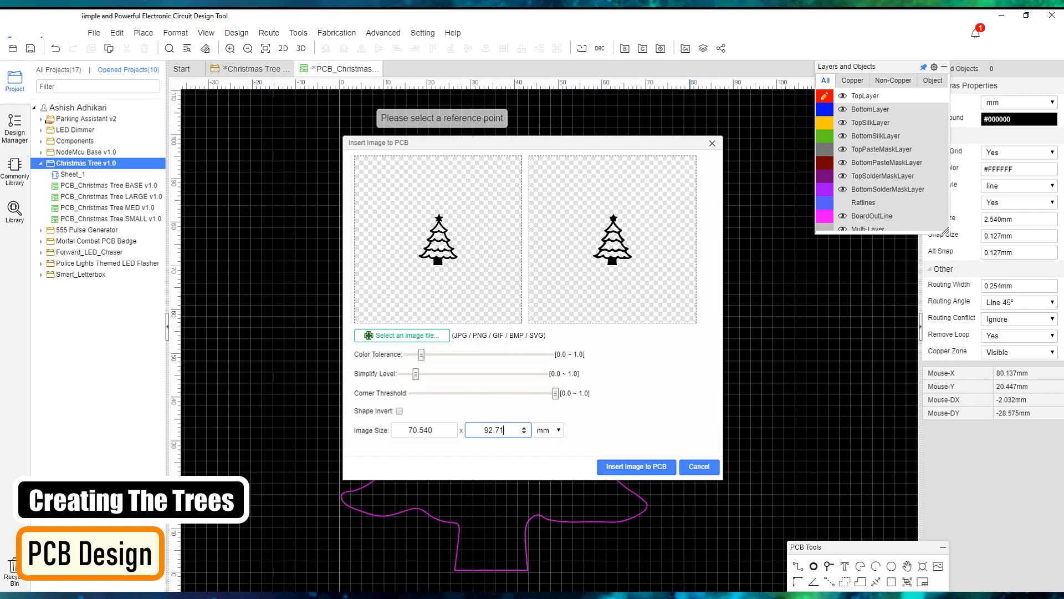
{"action": "left_click", "coordinate": [636, 467]}
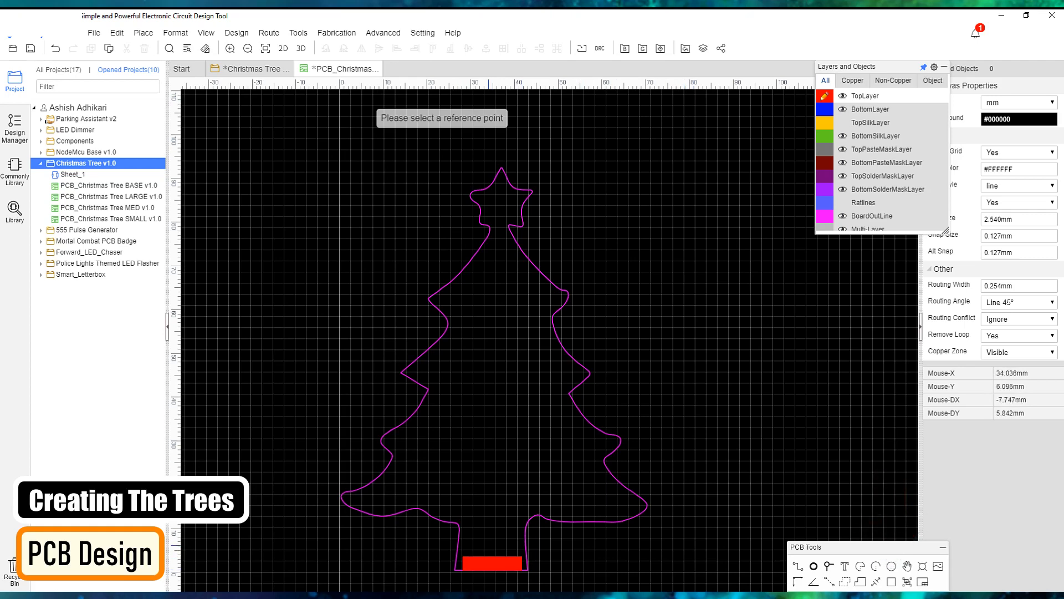
{"action": "left_click", "coordinate": [492, 562]}
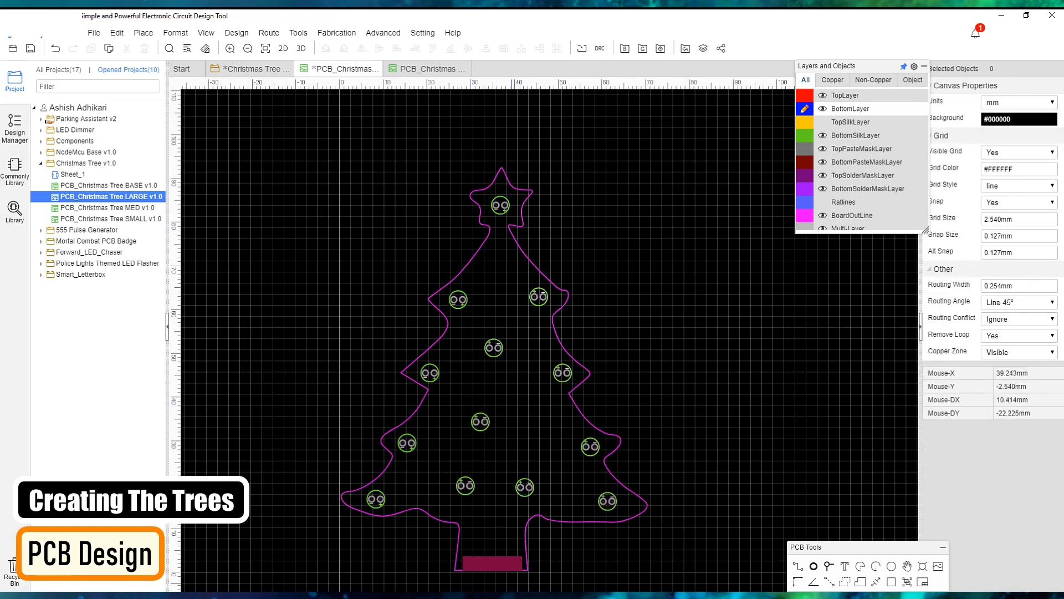
{"action": "left_click", "coordinate": [487, 563]}
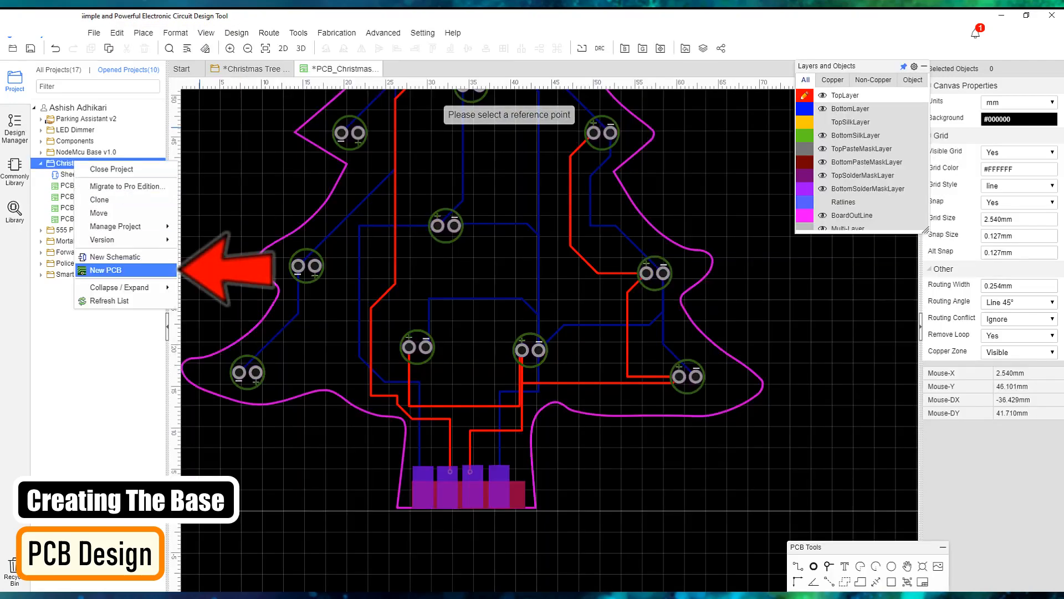
- Create a new PCB with a 100 × 50 mm rounded-rectangle board outline
{"action": "left_click", "coordinate": [106, 270]}
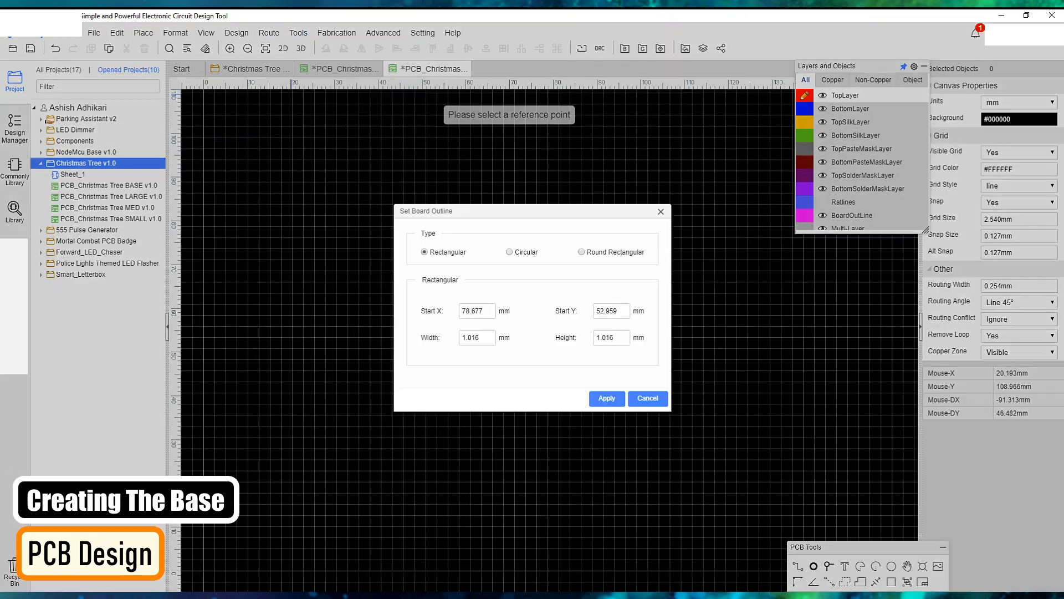
{"action": "left_click", "coordinate": [580, 252]}
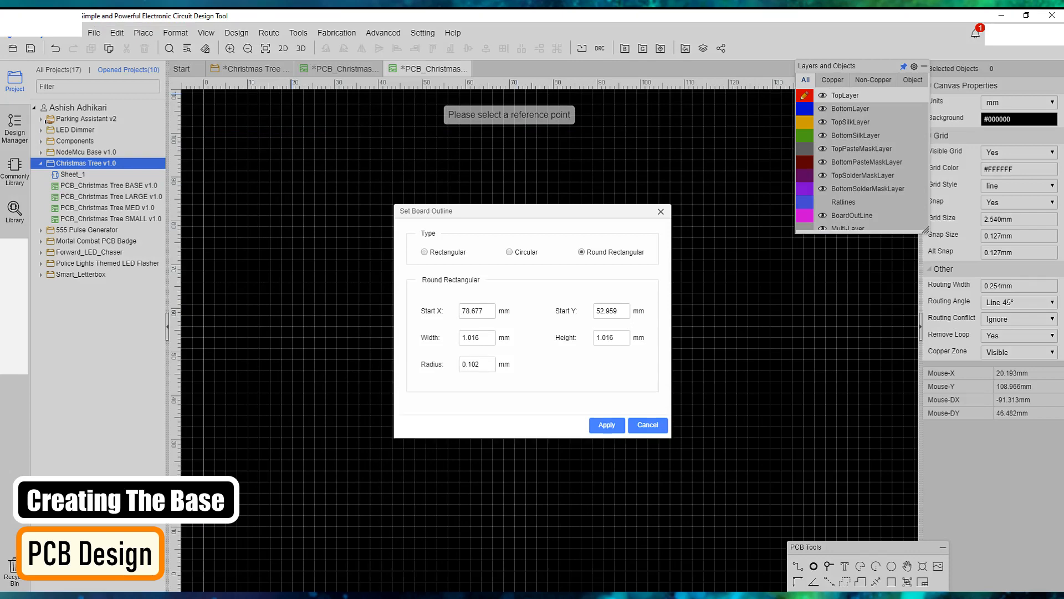
{"action": "type", "text": "100"}
{"action": "type", "text": "50.000"}
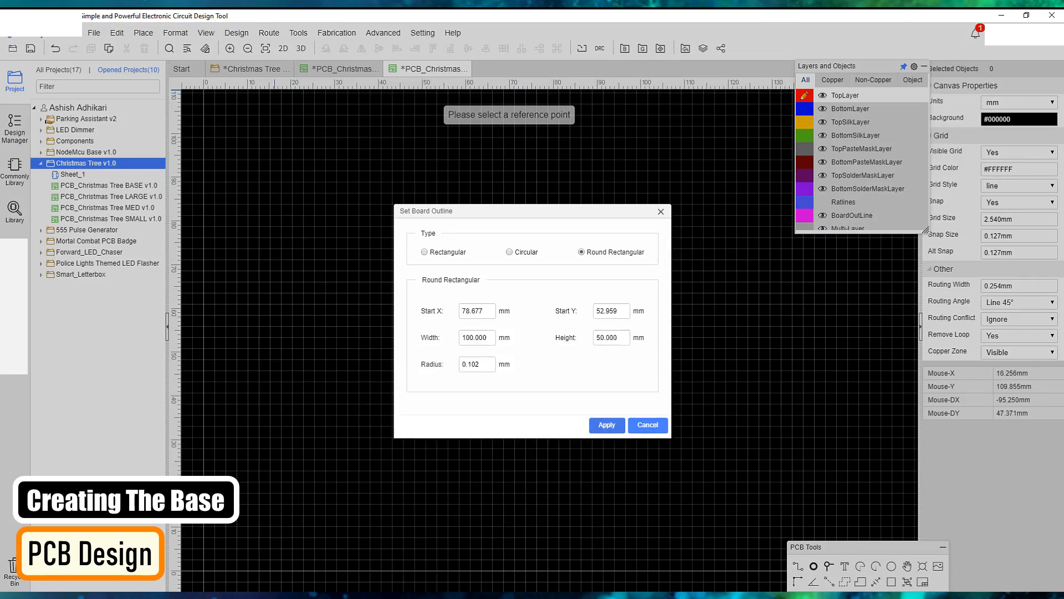
{"action": "left_click", "coordinate": [605, 425]}
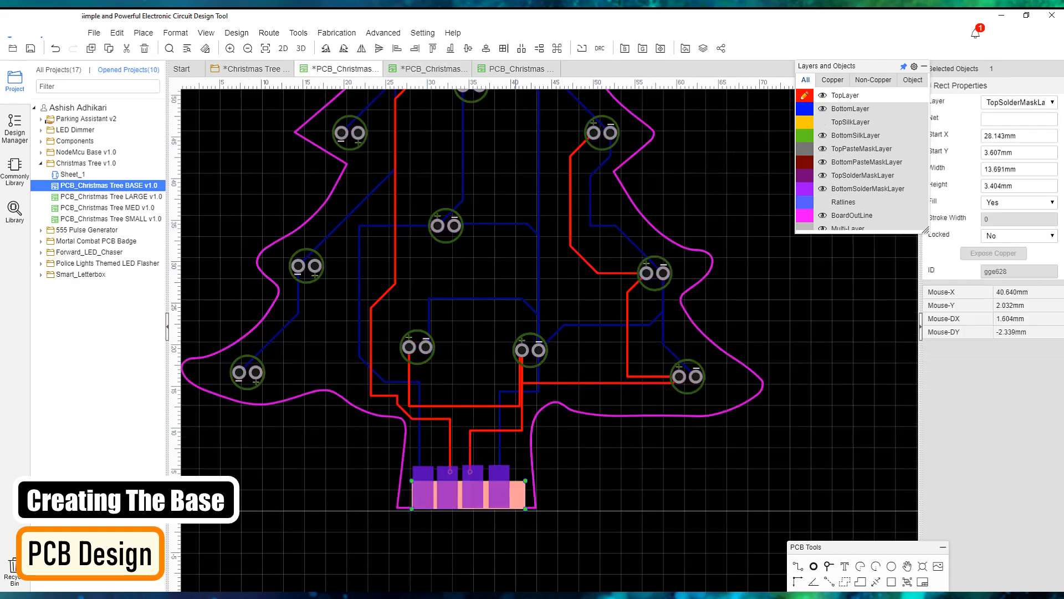
- Copy the tree's connector pads onto the base board
{"action": "left_click", "coordinate": [382, 33]}
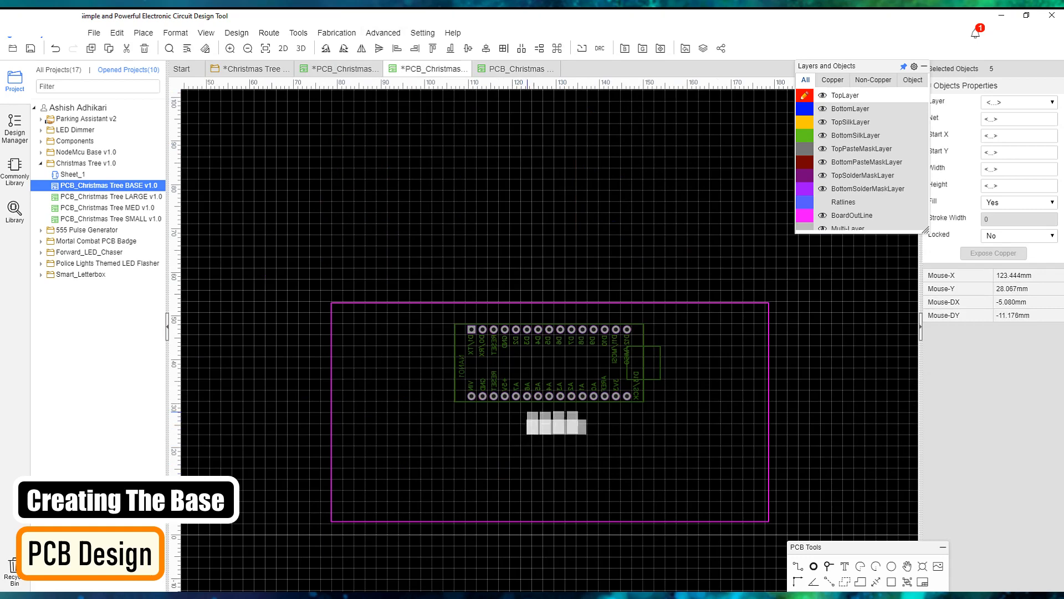
{"action": "left_click", "coordinate": [555, 420]}
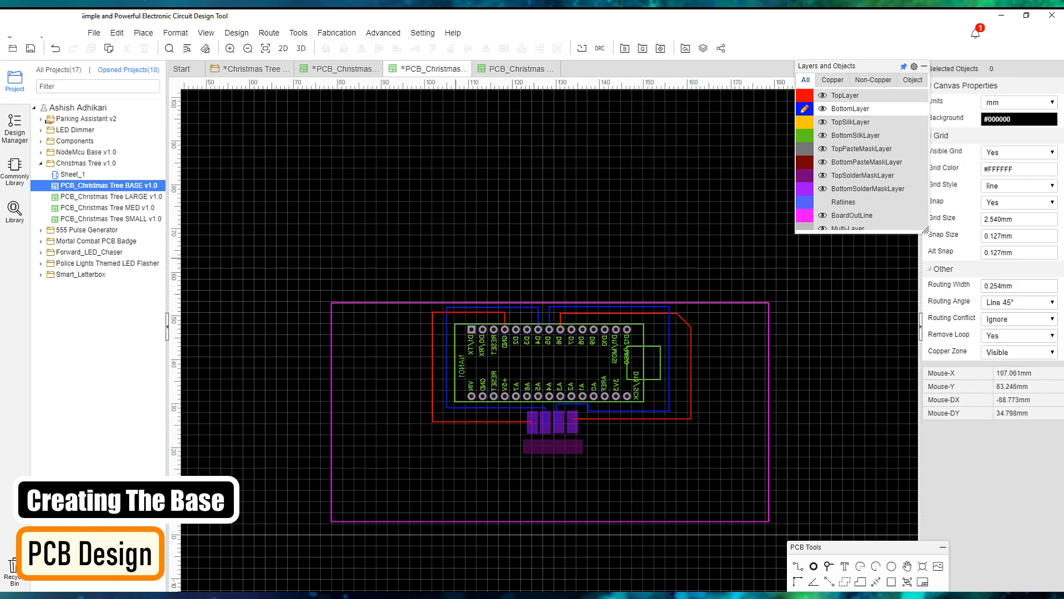
{"action": "left_click", "coordinate": [94, 32]}
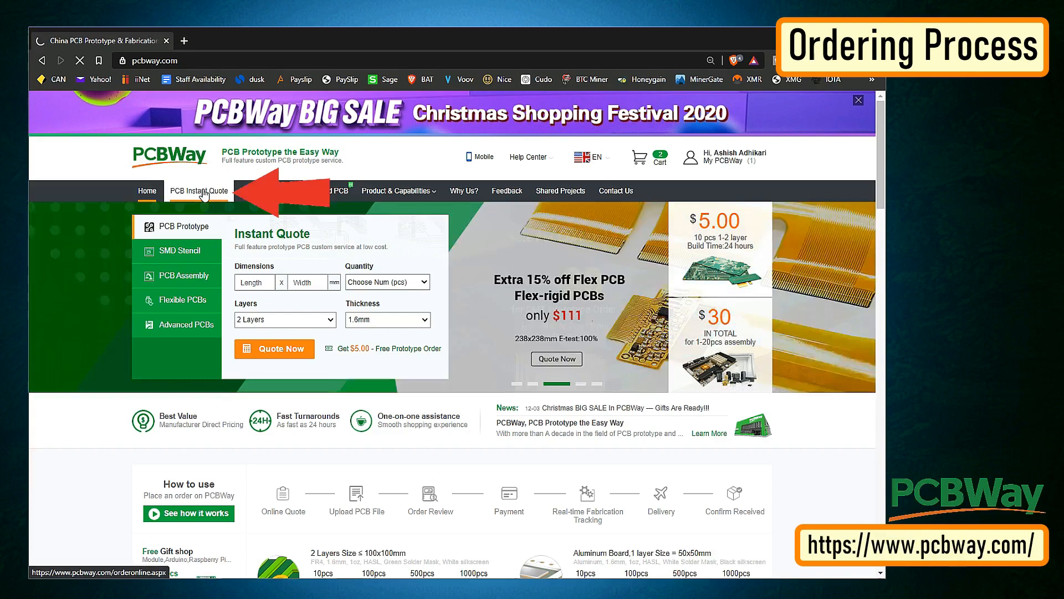
- Quote ten 100 × 100 mm two-layer boards, add the 3-4 day quote to cart, begin Gerber upload
{"action": "left_click", "coordinate": [199, 190]}
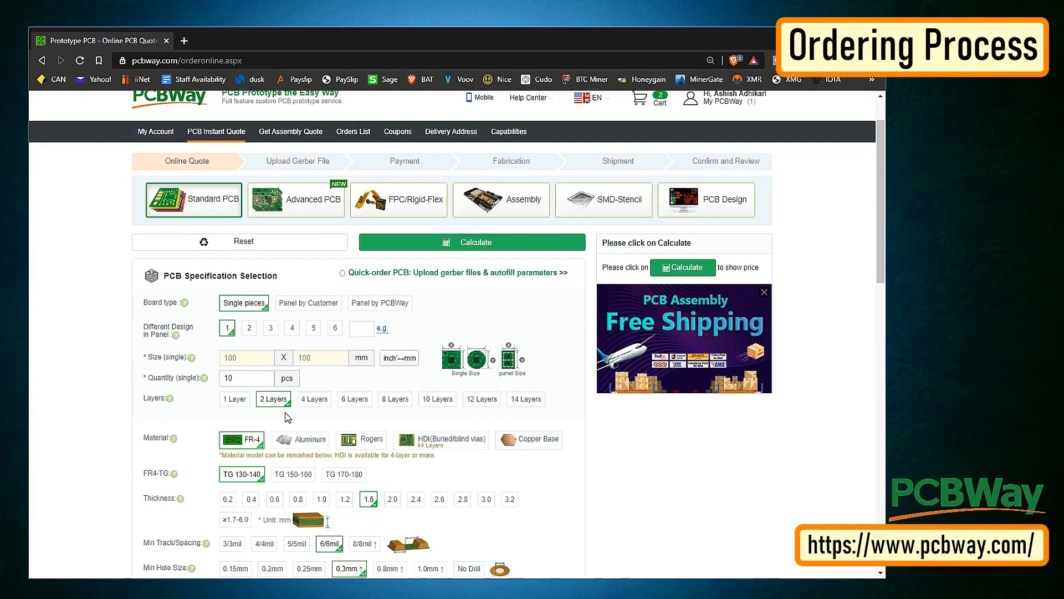
{"action": "scroll", "scroll_direction": "down", "scroll_amount": 3}
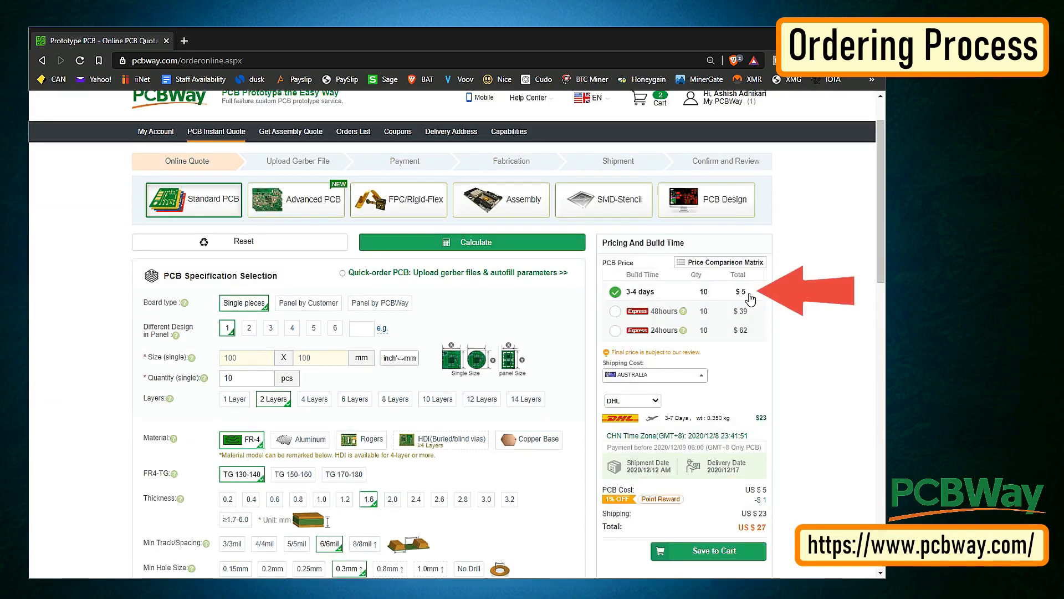
{"action": "left_click", "coordinate": [708, 550]}
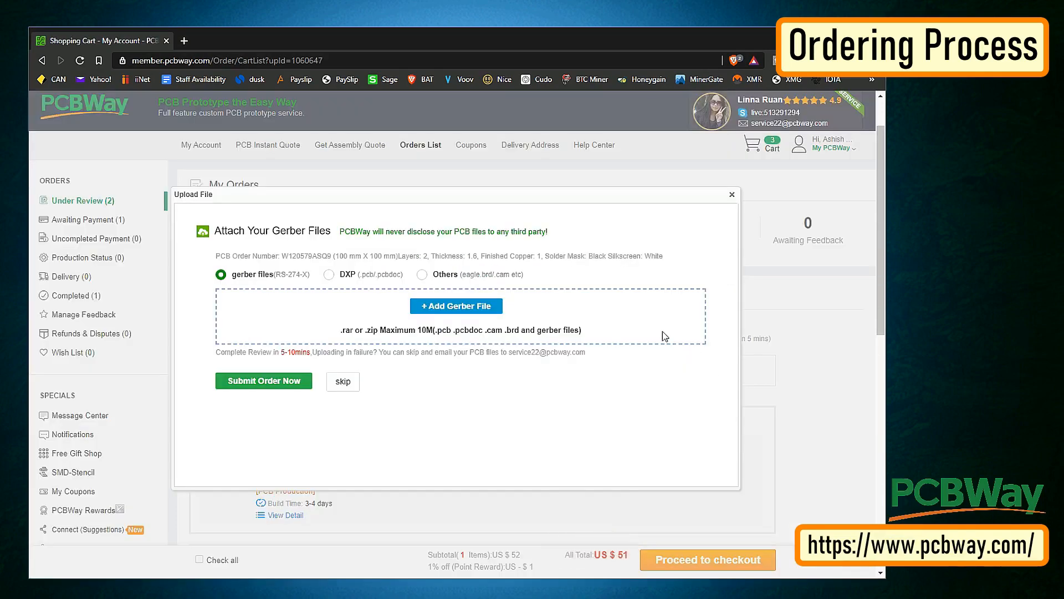
{"action": "left_click", "coordinate": [456, 306]}
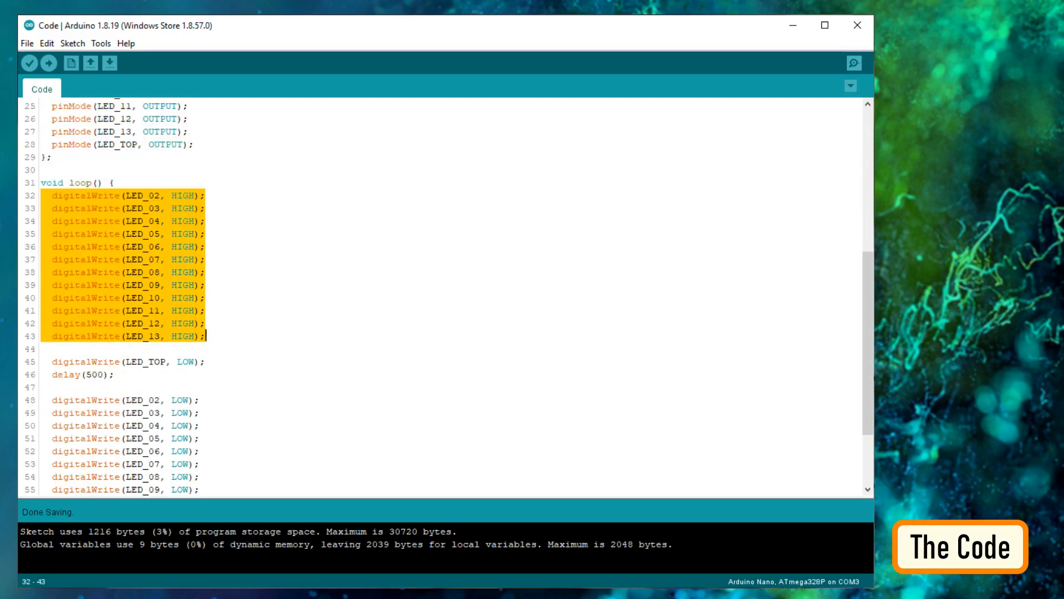
{"action": "left_click", "coordinate": [75, 374]}
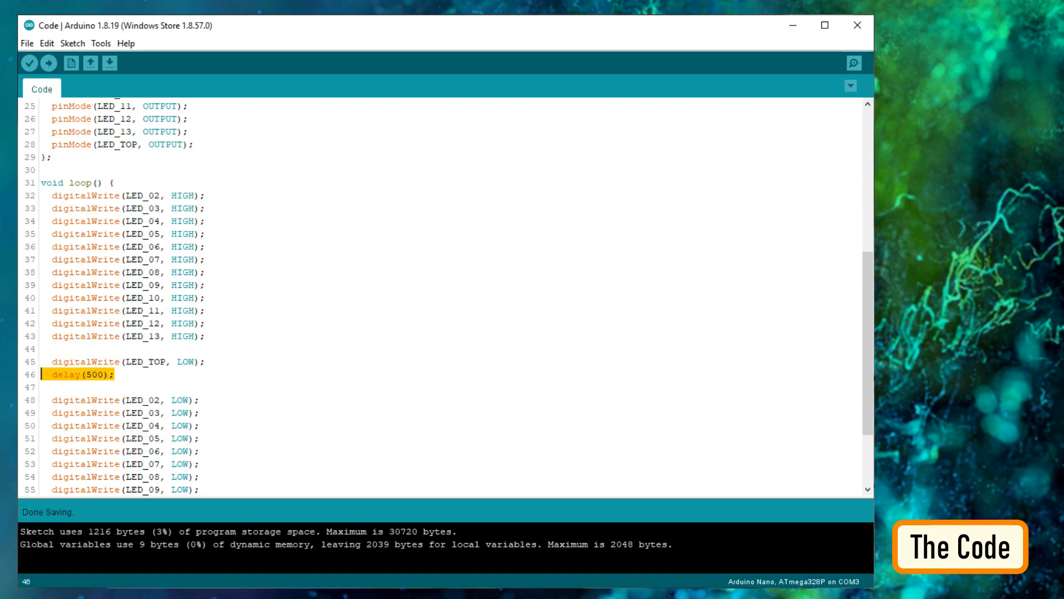
{"action": "scroll", "scroll_direction": "down", "scroll_amount": 3}
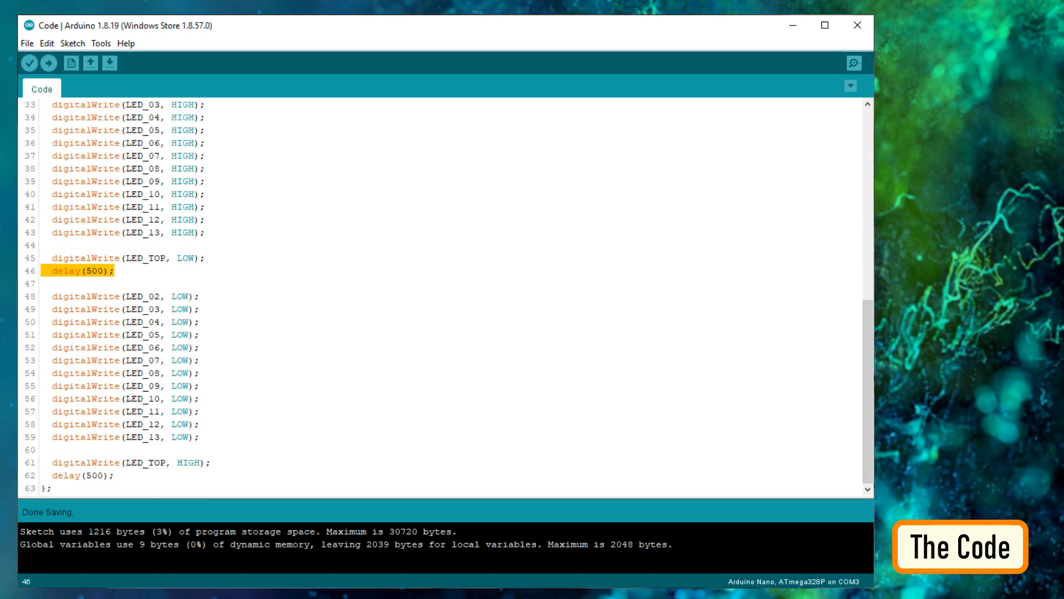